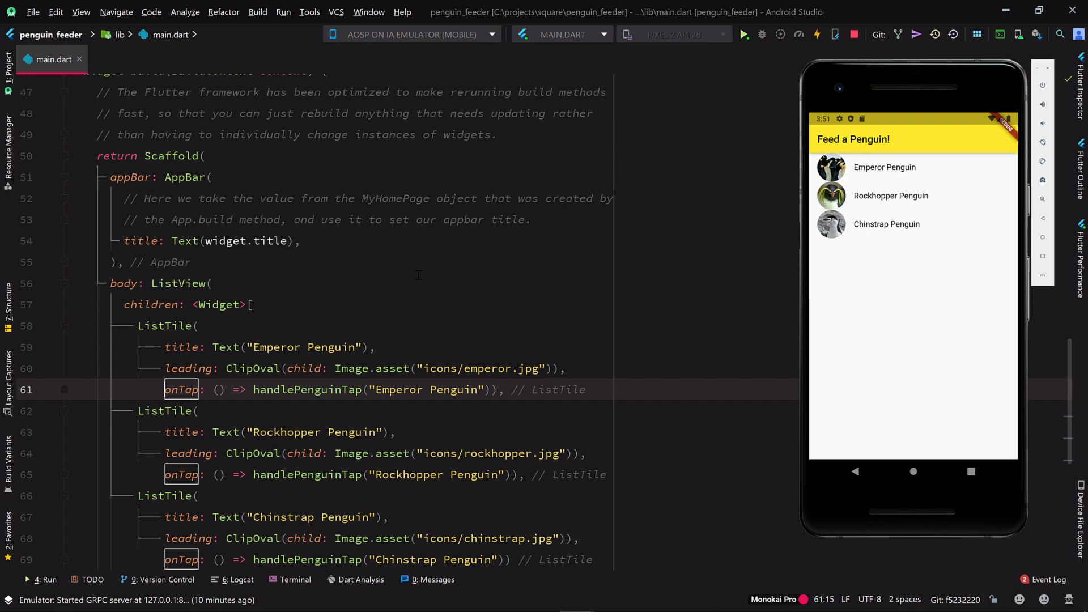
- Declare class FeedingOption with String name, Widget image and a FeedingOption(this.name, this.image) constructor
click(891, 195)
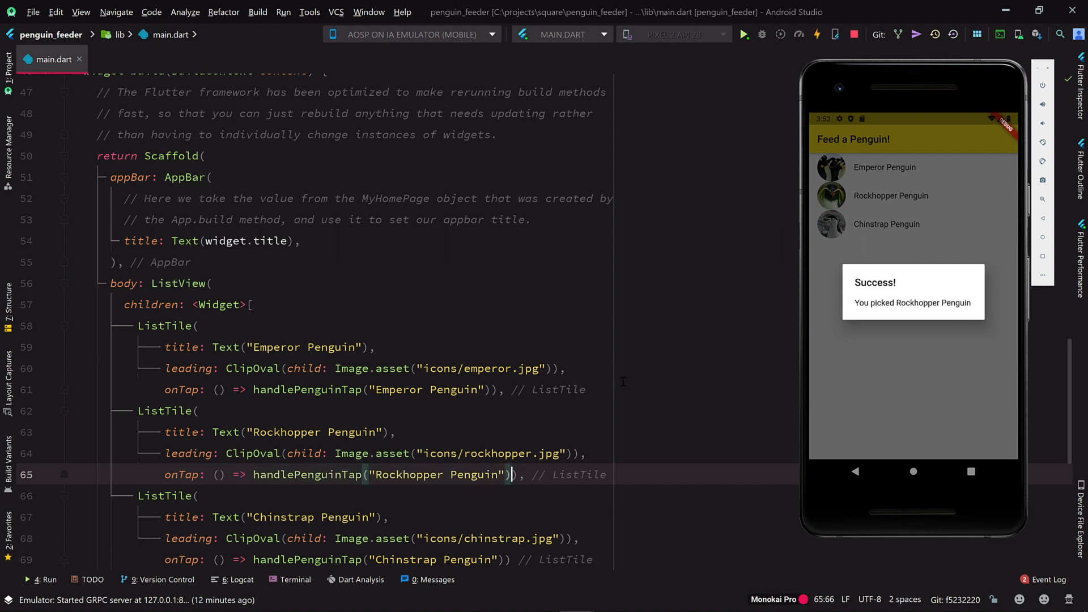
click(299, 432)
text(class F)
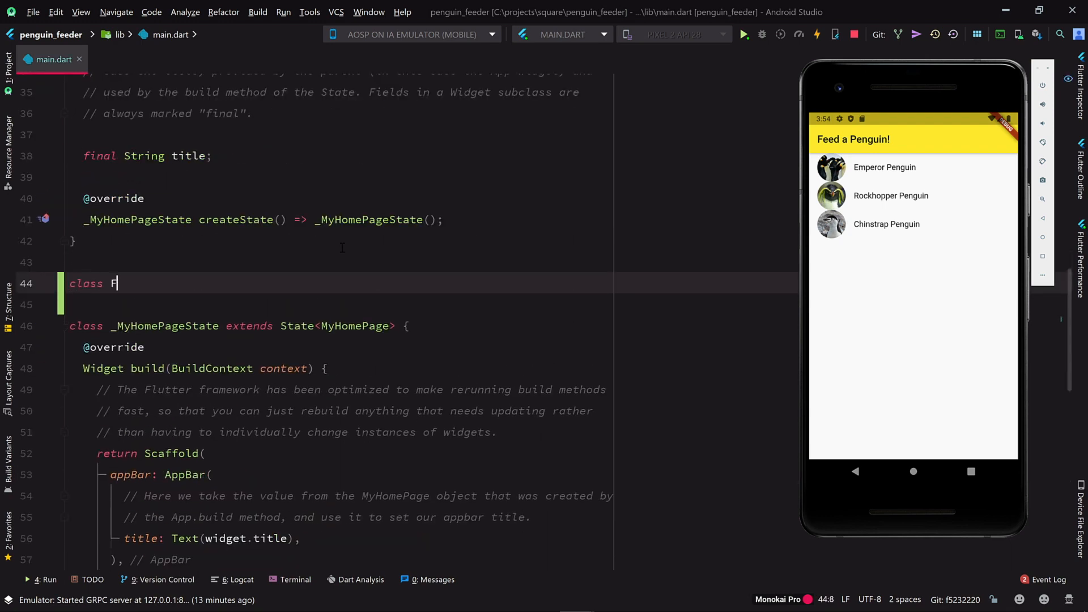
text(eedingOption {)
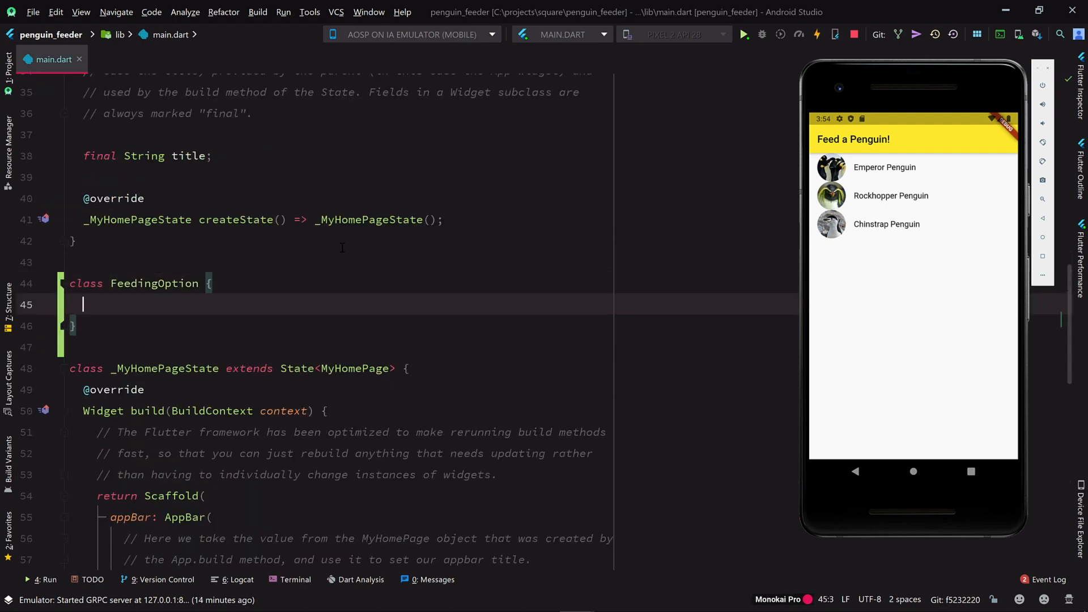
text(String name;)
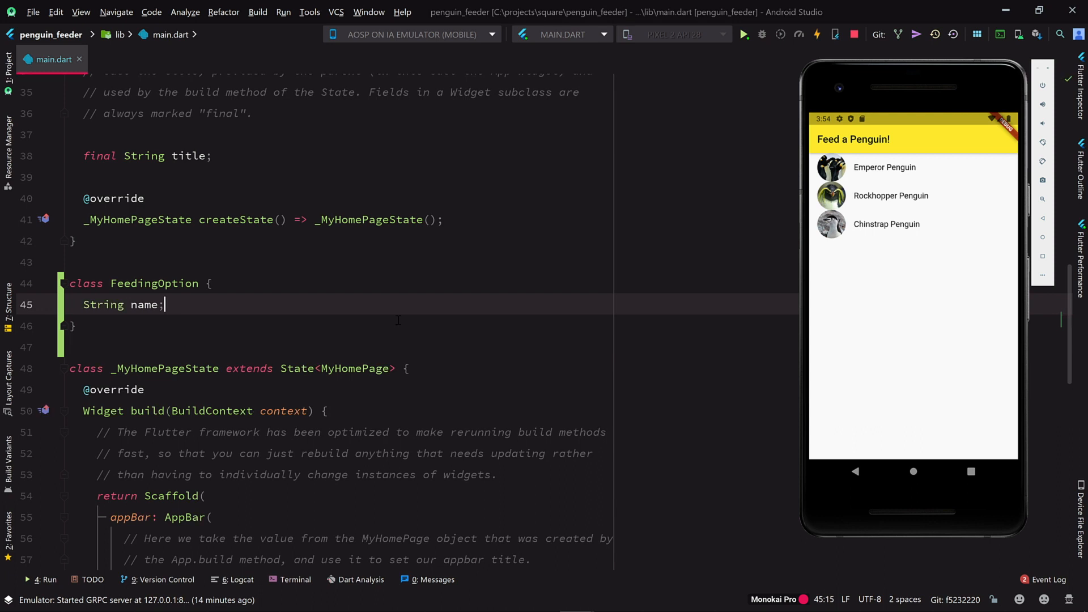
text(Widget im)
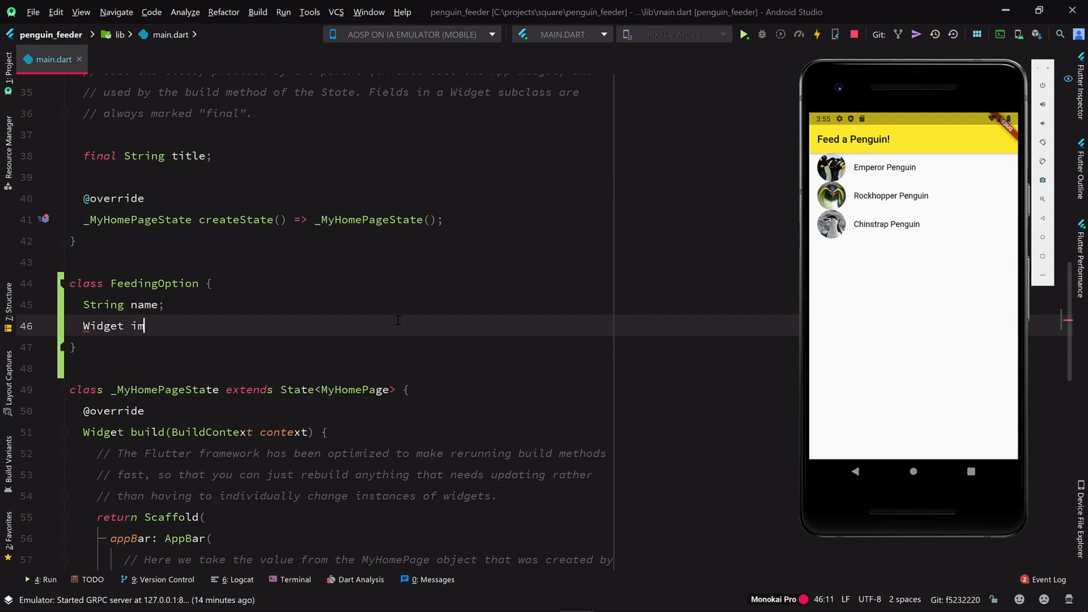
text(age;)
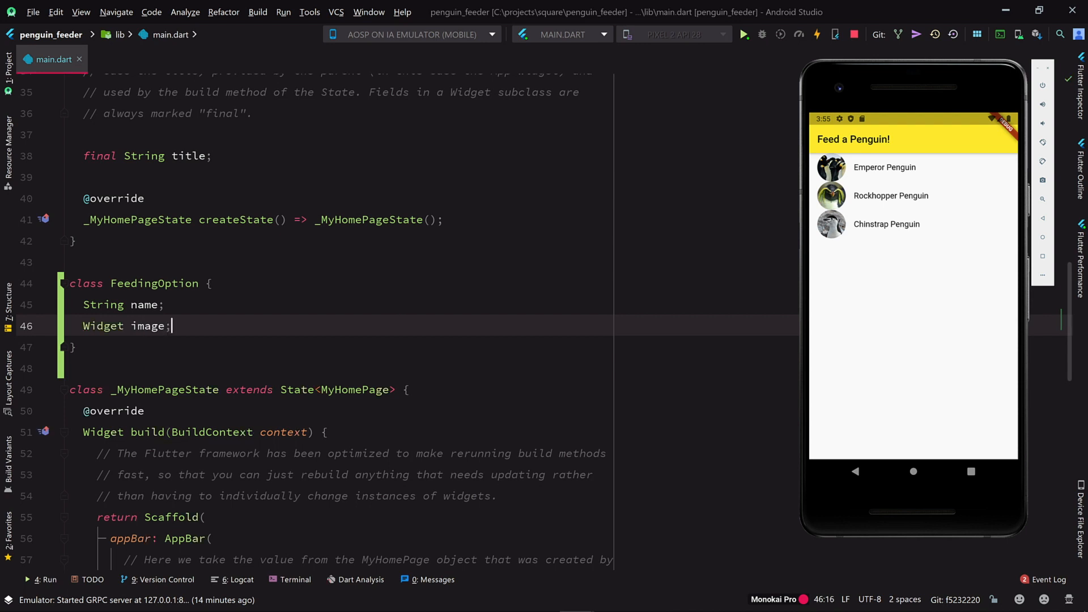
text(FeedingOption)
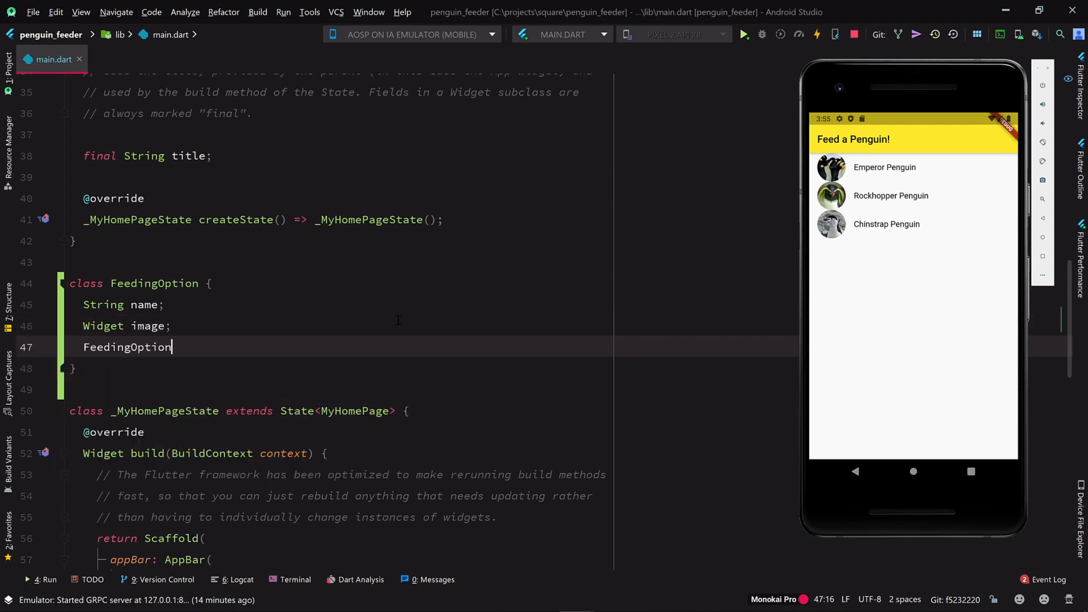
text((this.name, this.image);)
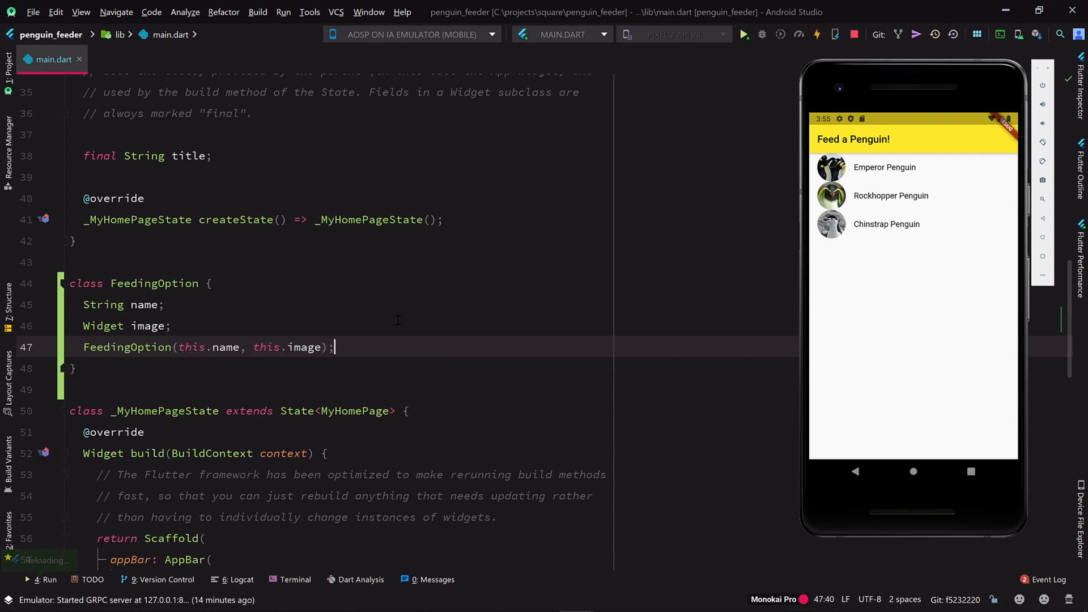
- Define final emperor = FeedingOption("Emperor Penguin", Image.asset("icons/emperor.jpg")) and use emperor.name in its tile
text(final emperor = FeedingOption("Emperor Penguin"))
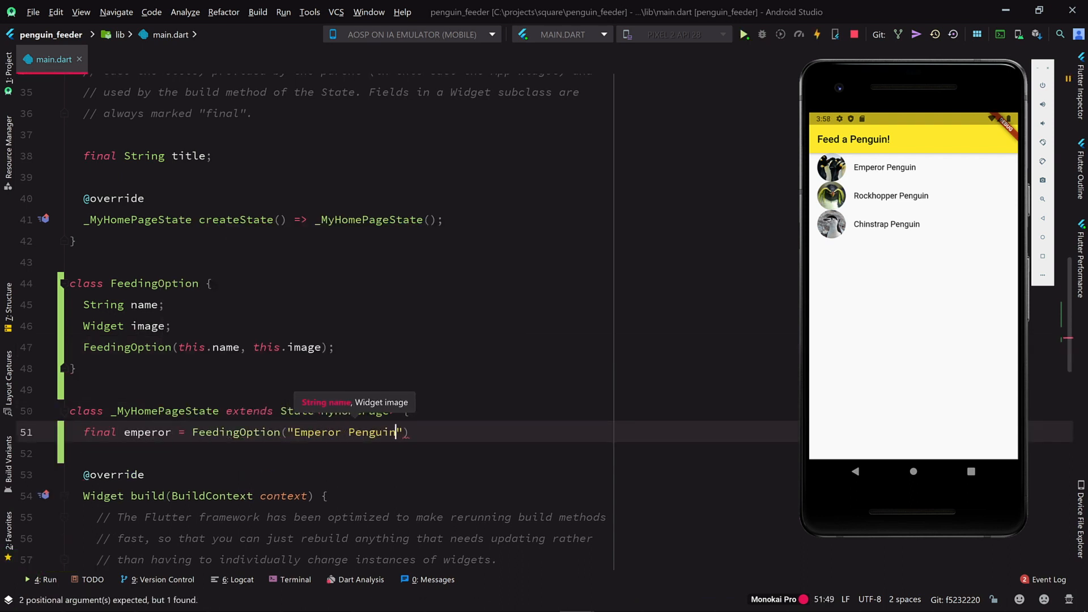
text(, Image.asset("icons/emperor.jpg"))
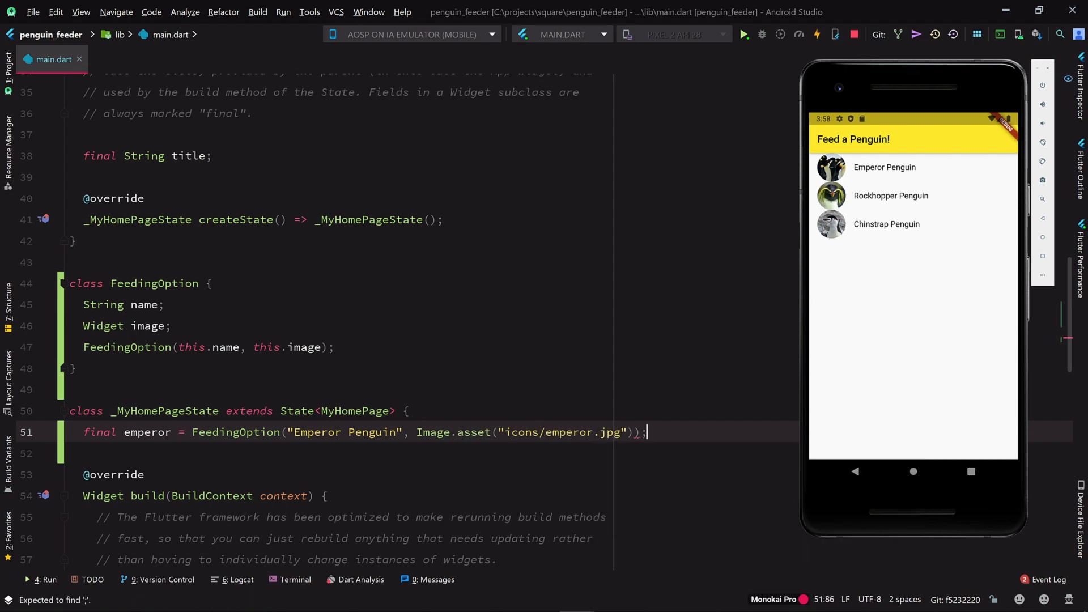
scroll(down, 3)
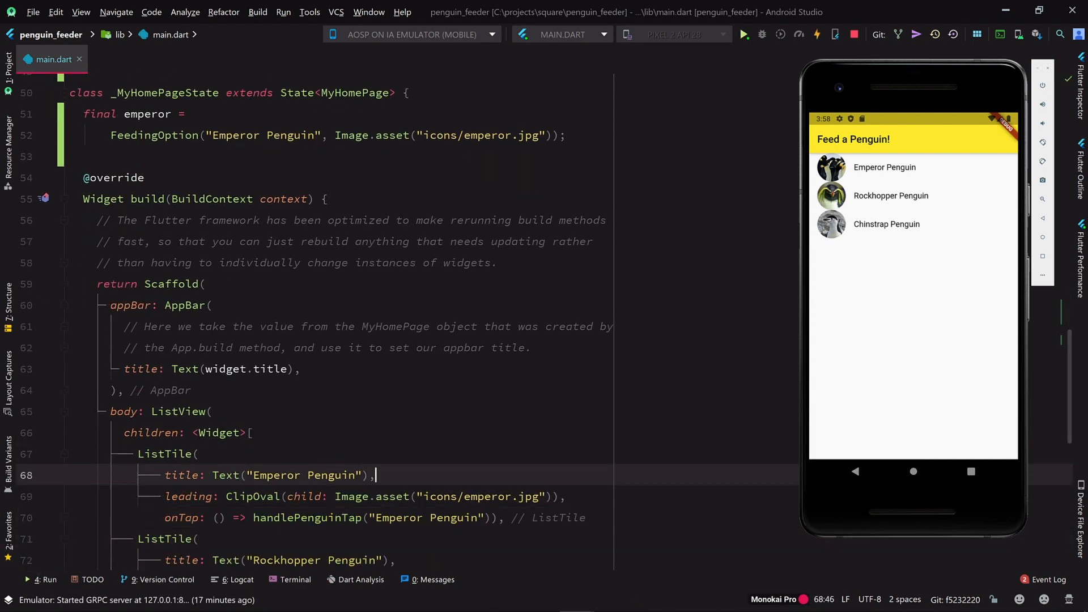
text(emperor.name)
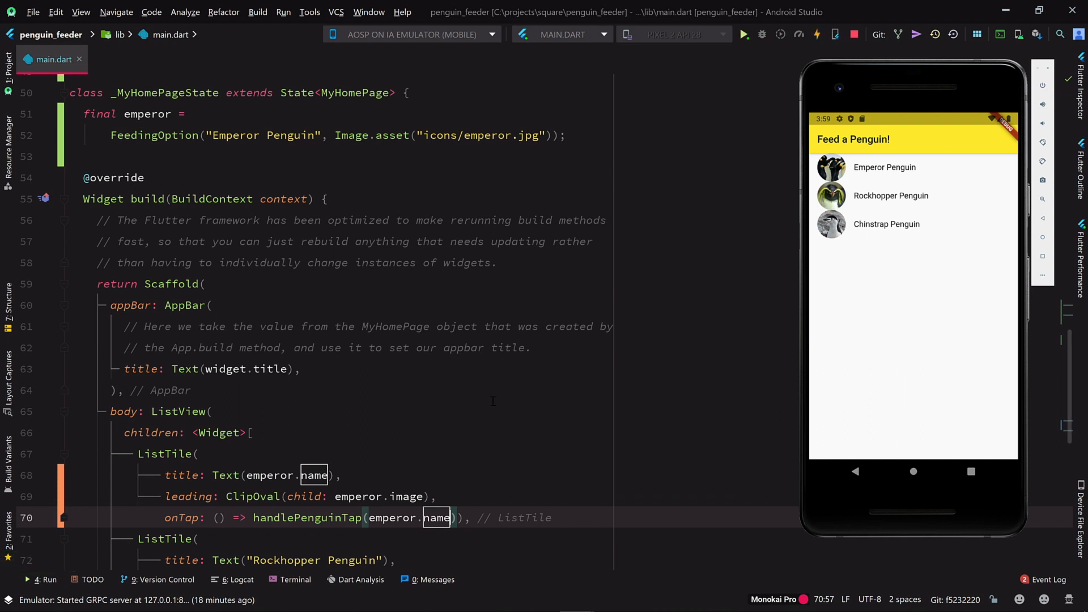
click(885, 167)
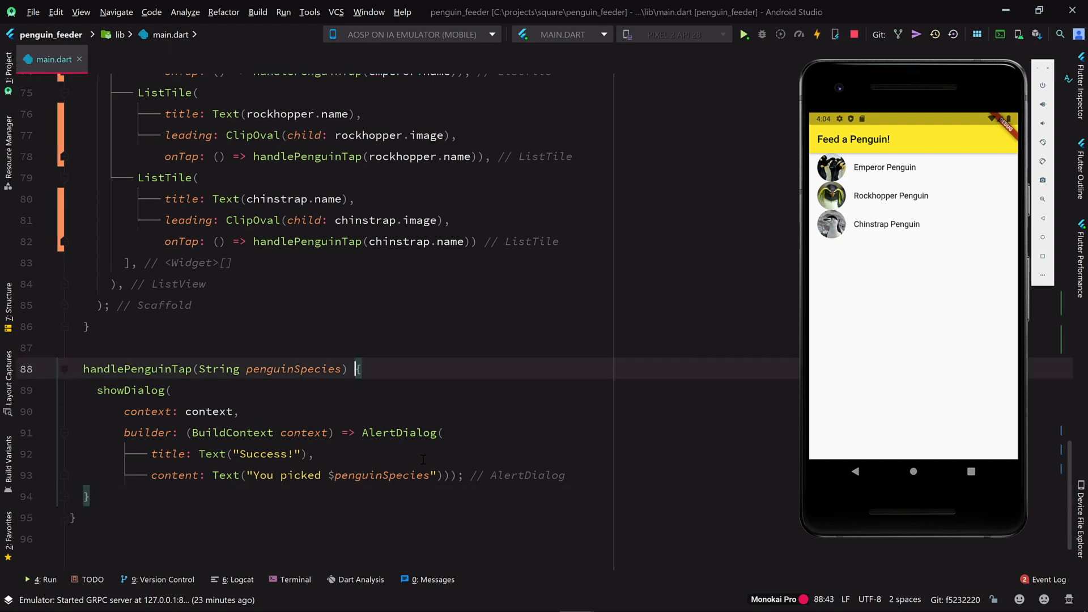
- Make handlePenguinTap take FeedingOption chosenOption and show ${chosenOption.name} in the dialog Text
double_click(294, 369)
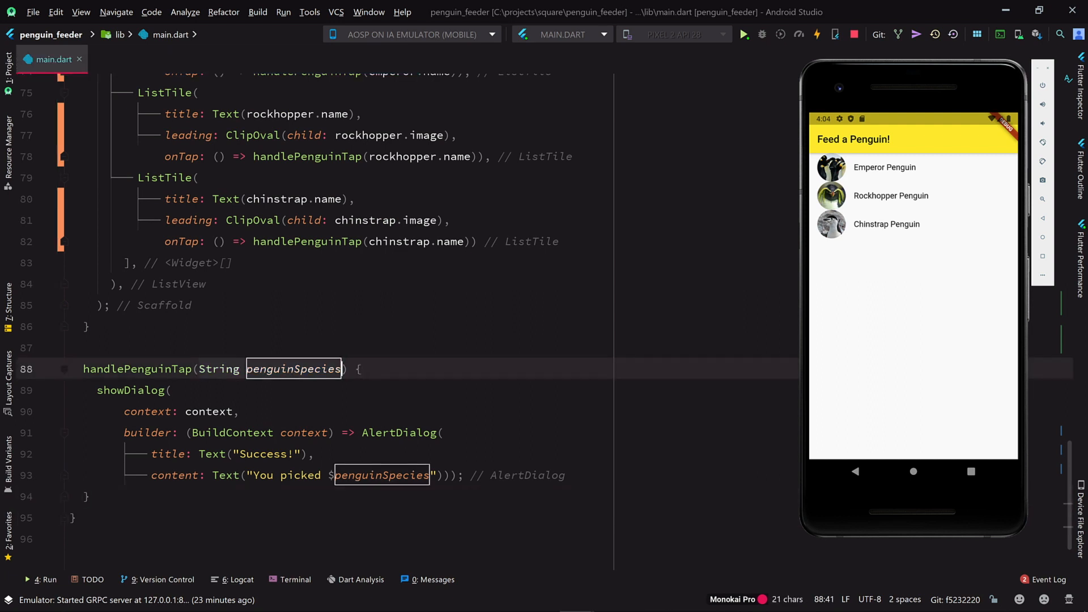
text(Feed)
click(357, 476)
text({chosenOption.)
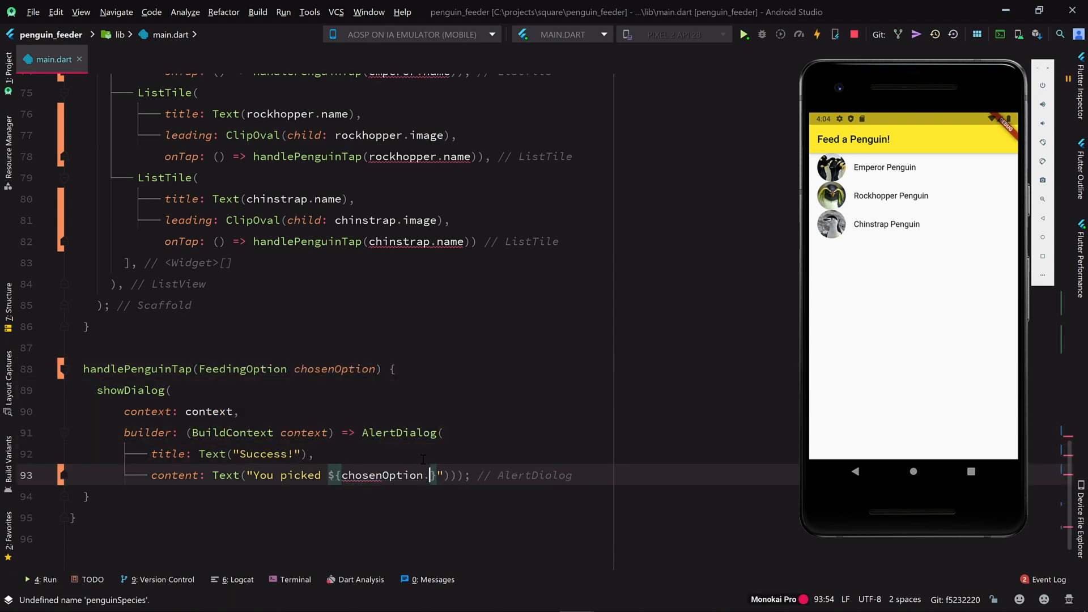
text(name)
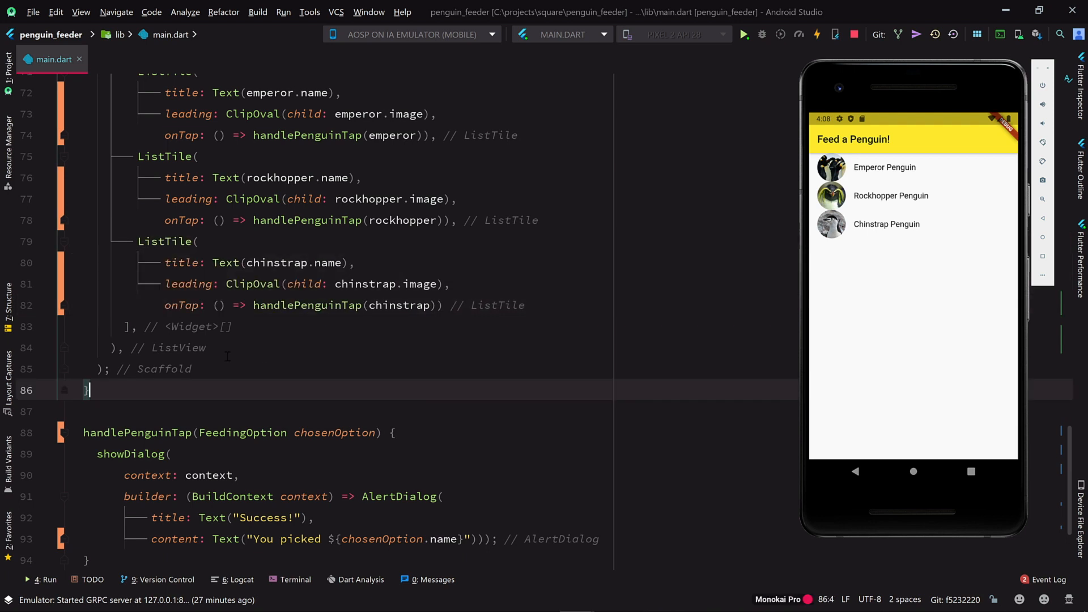
- Write Widget buildPenguinItem(FeedingOption penguin) and map [emperor, rockhopper, chinstrap] through it
text(Widget buildPenguinItem)
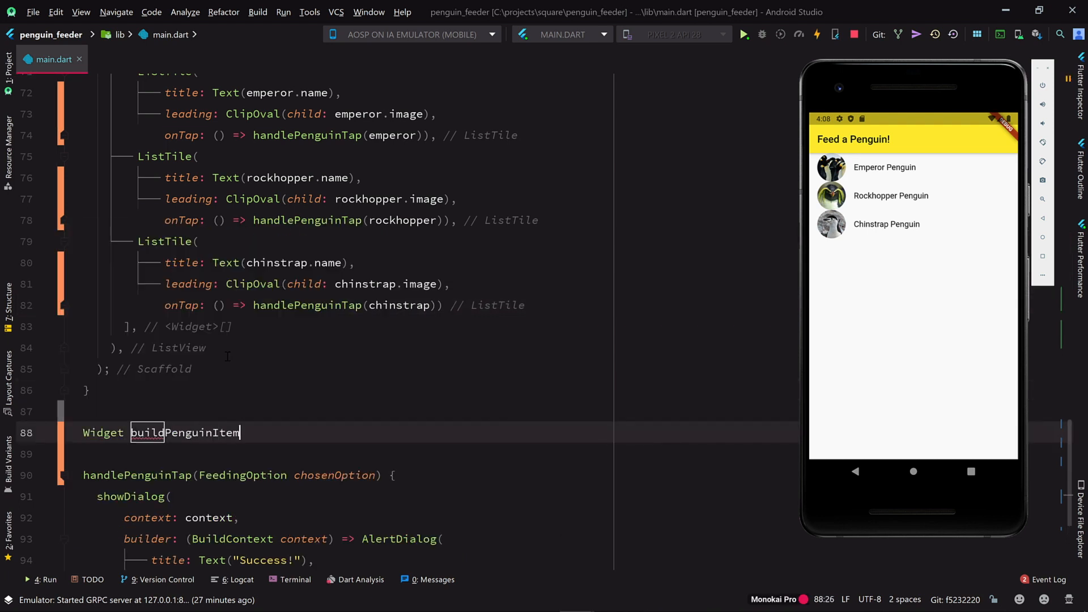
text((FeedingOption penguin) {)
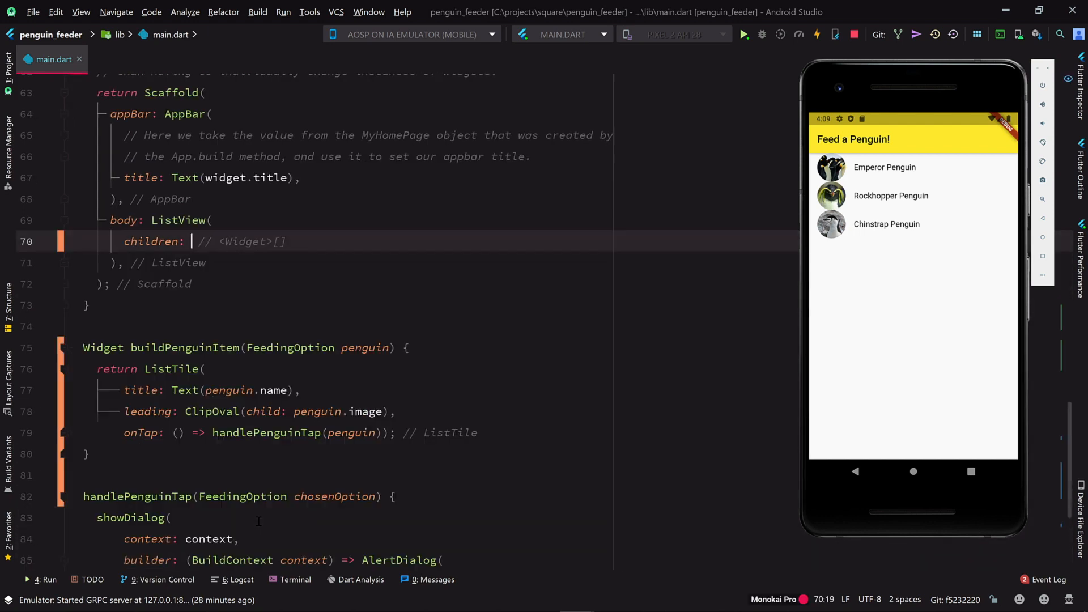
text([emperor, rockhopper, chin)
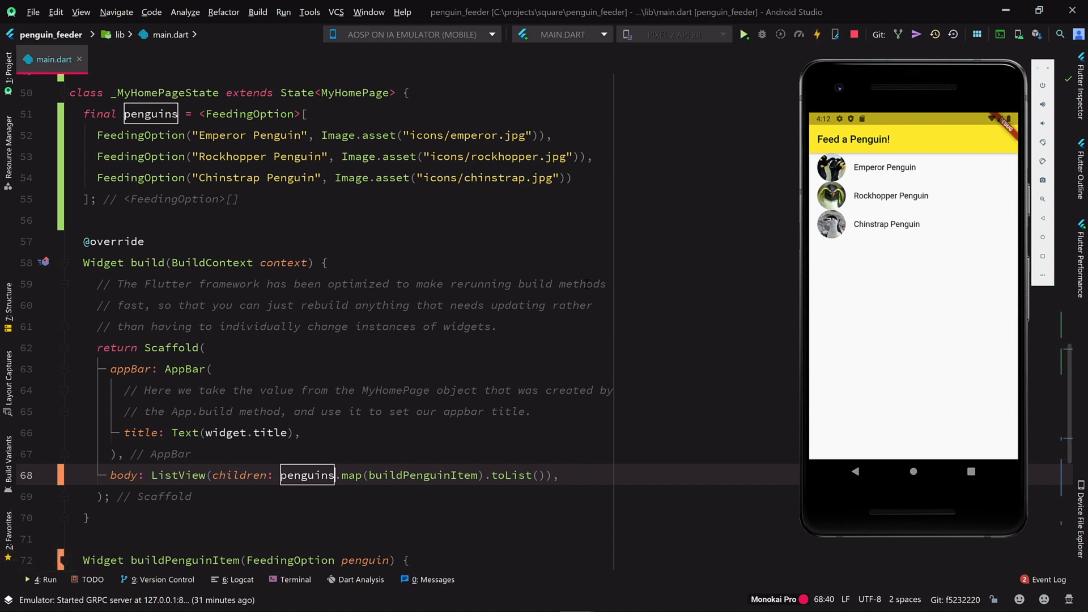
- Tap Emperor Penguin and Chinstrap Penguin in the emulator to verify their Success dialogs
click(885, 167)
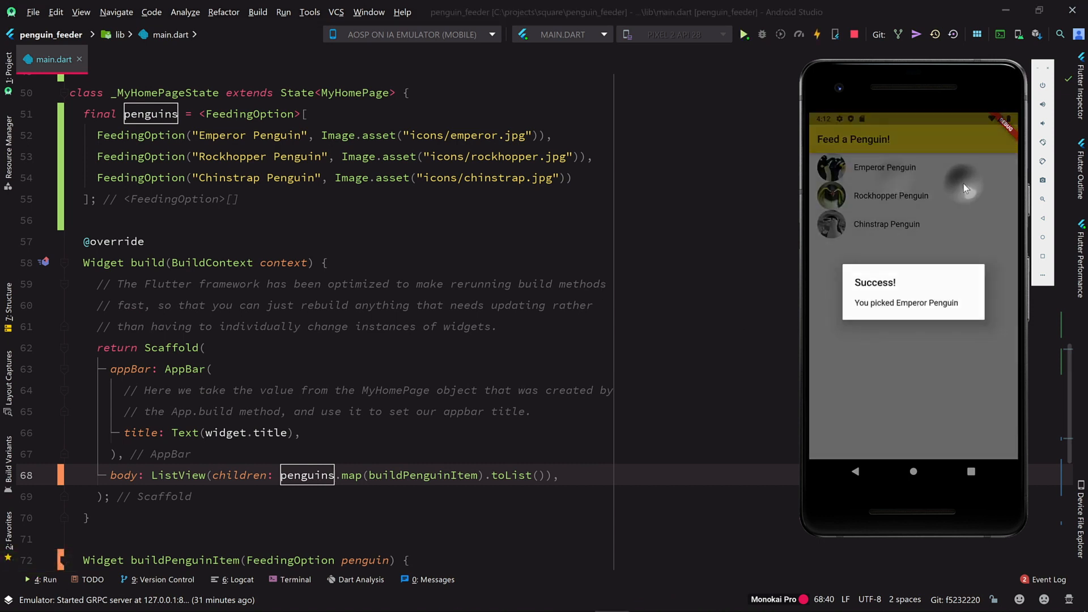
click(886, 225)
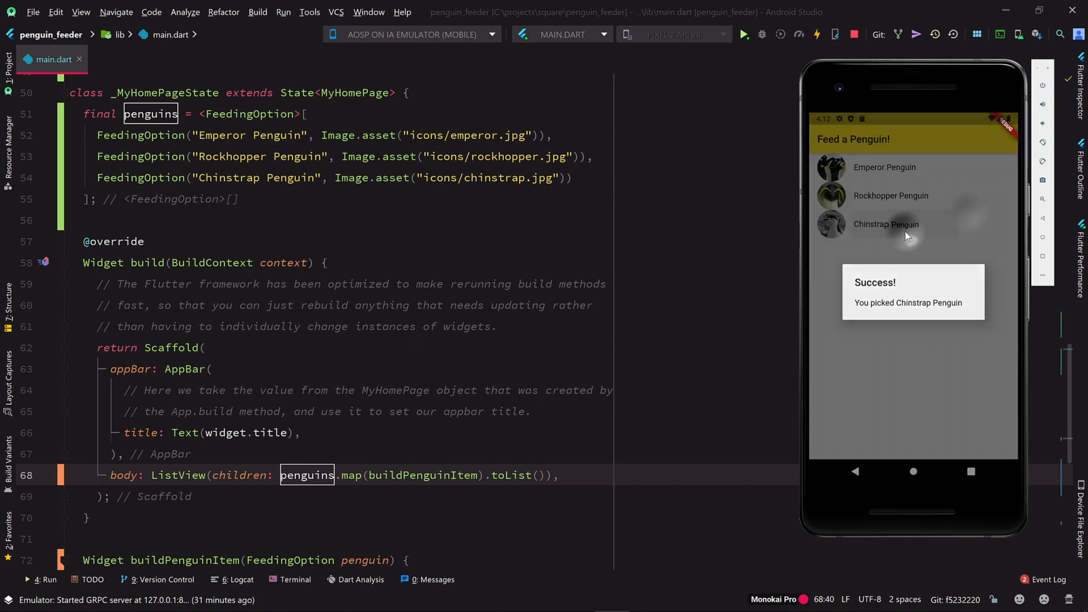